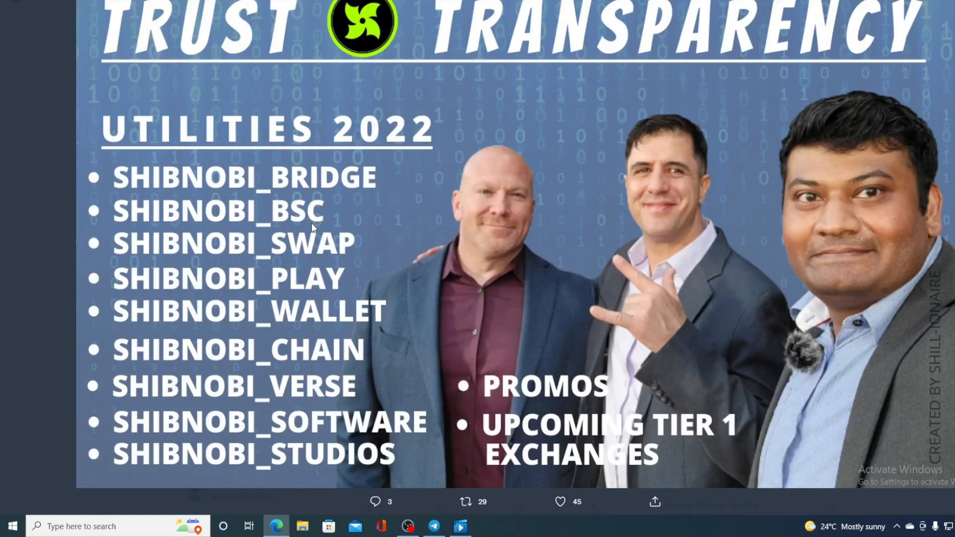
mouse_move(313, 228)
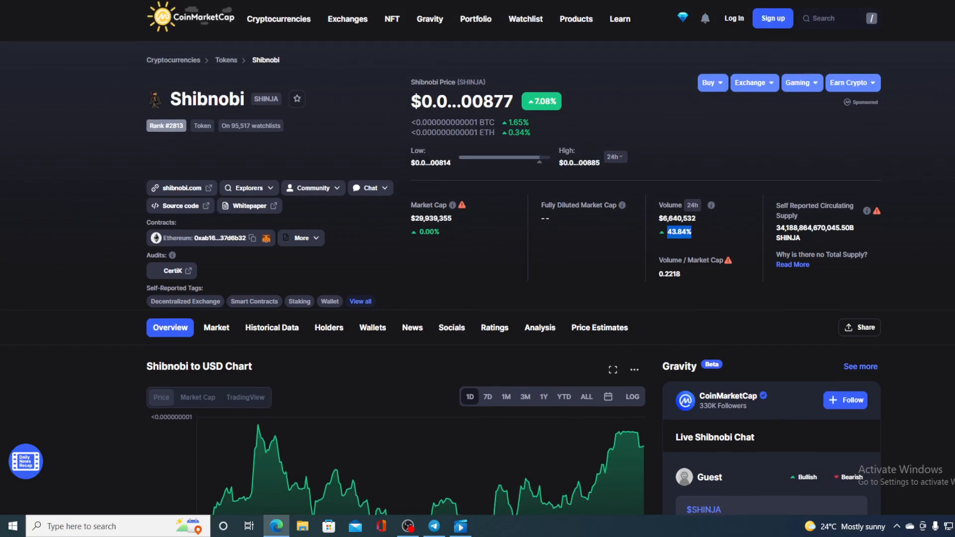
mouse_move(133, 102)
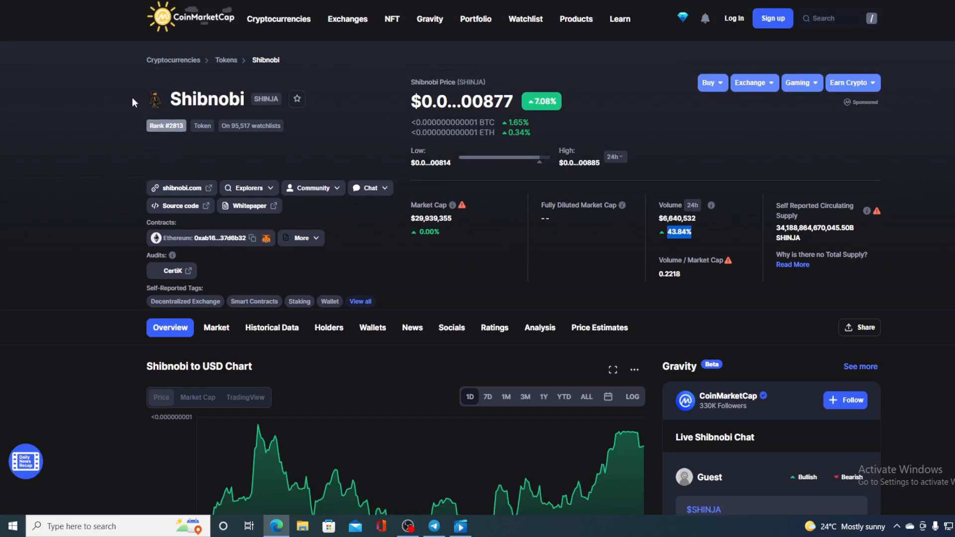
Select the Shibnobi token name and scroll down to its USD price chart
double_click(207, 98)
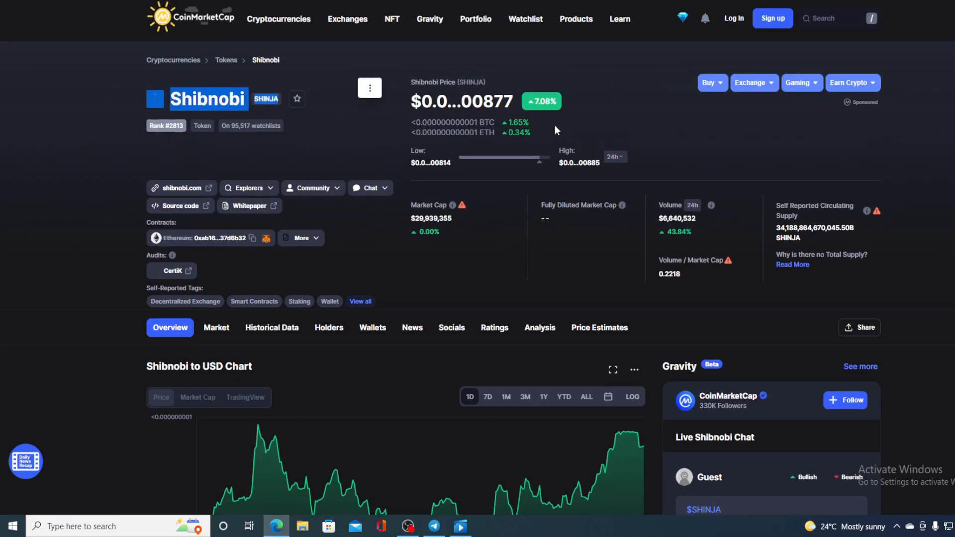
scroll("down", 3)
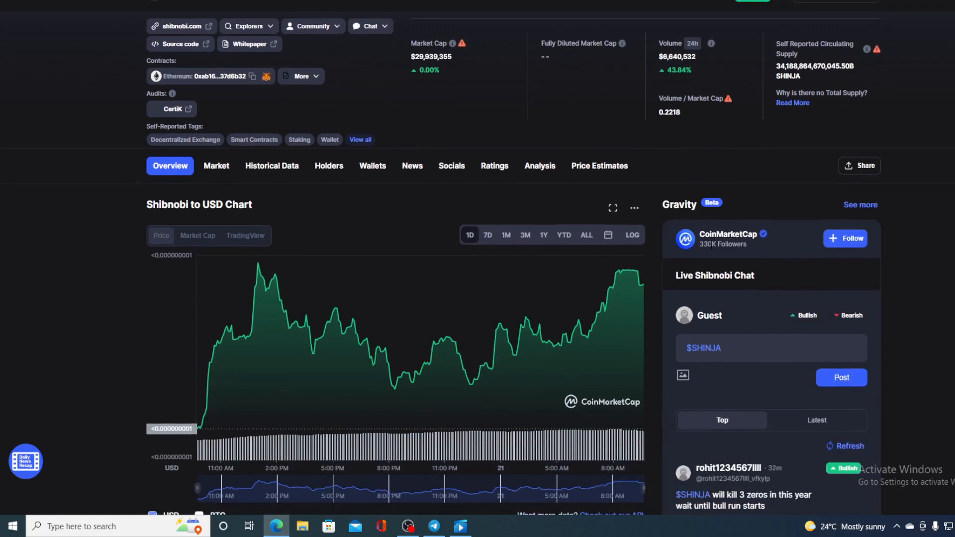
mouse_move(642, 285)
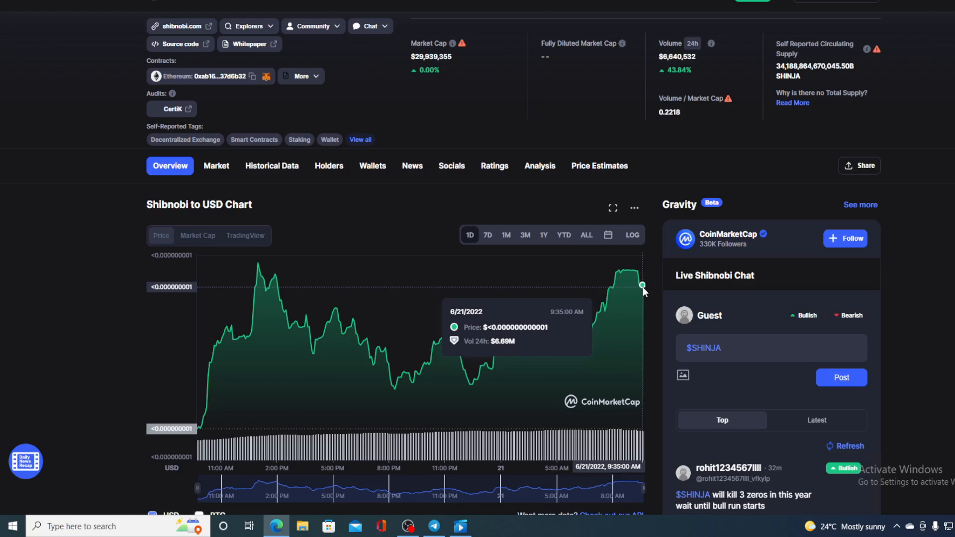
scroll("up", 3)
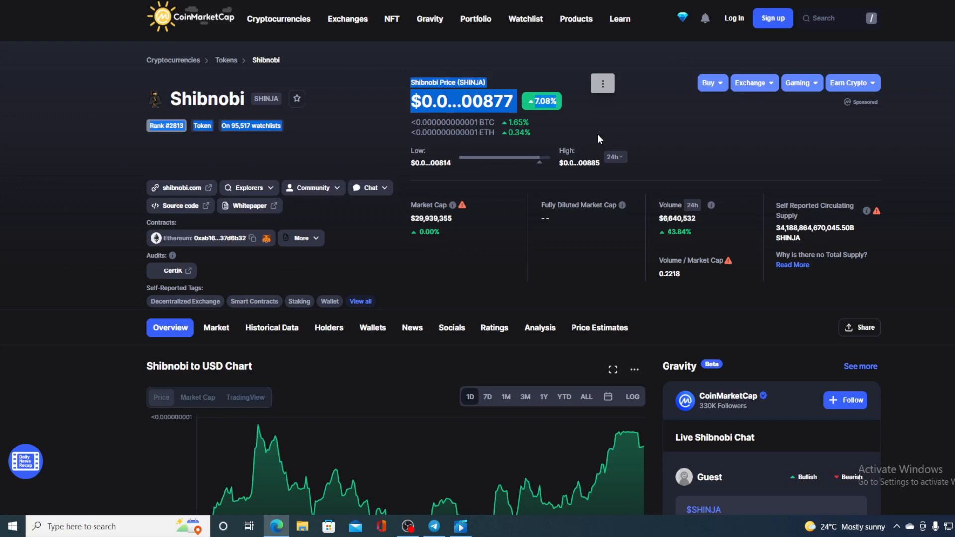
mouse_move(665, 247)
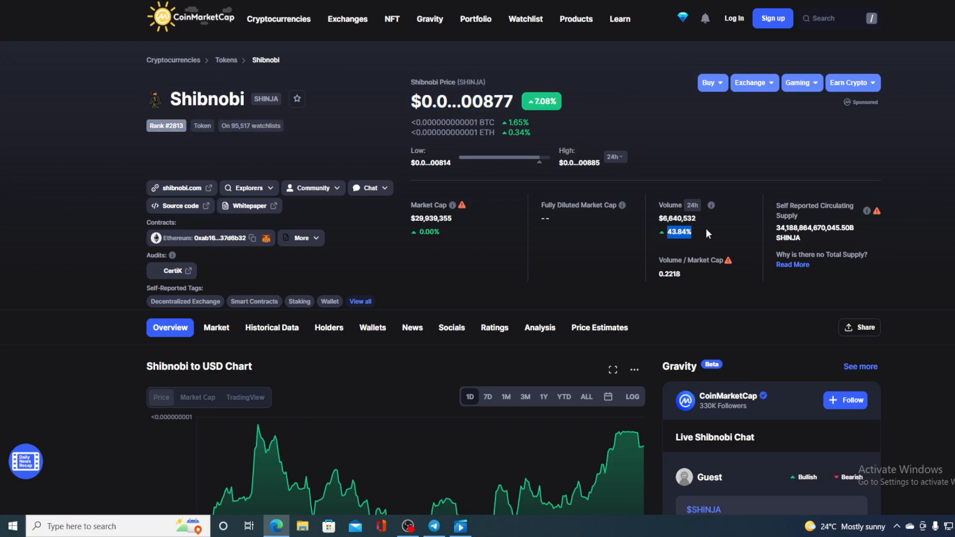
scroll("down", 3)
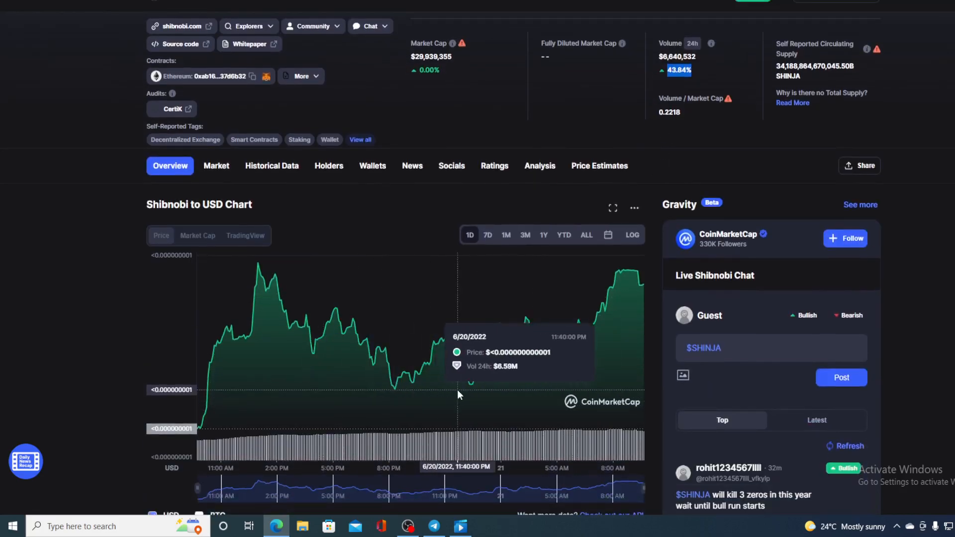
mouse_move(573, 335)
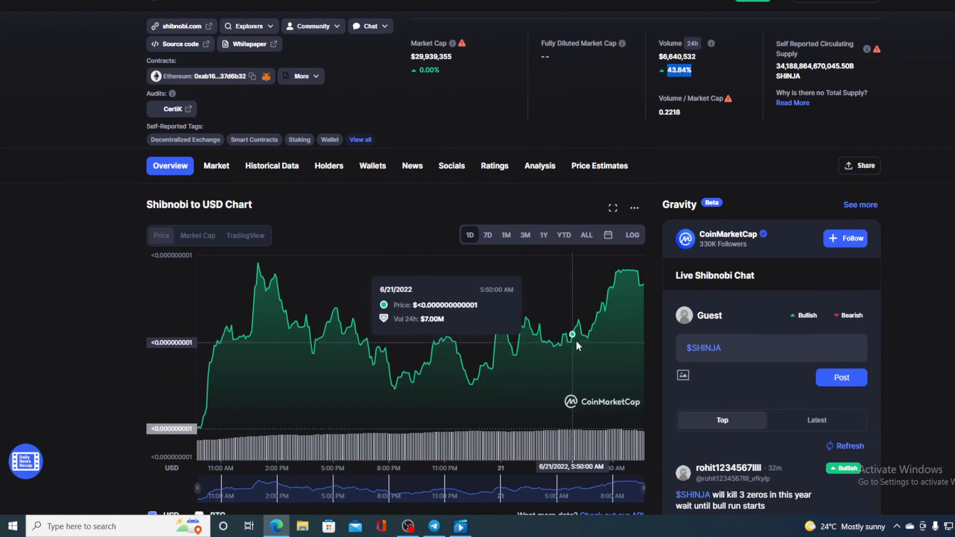
mouse_move(607, 310)
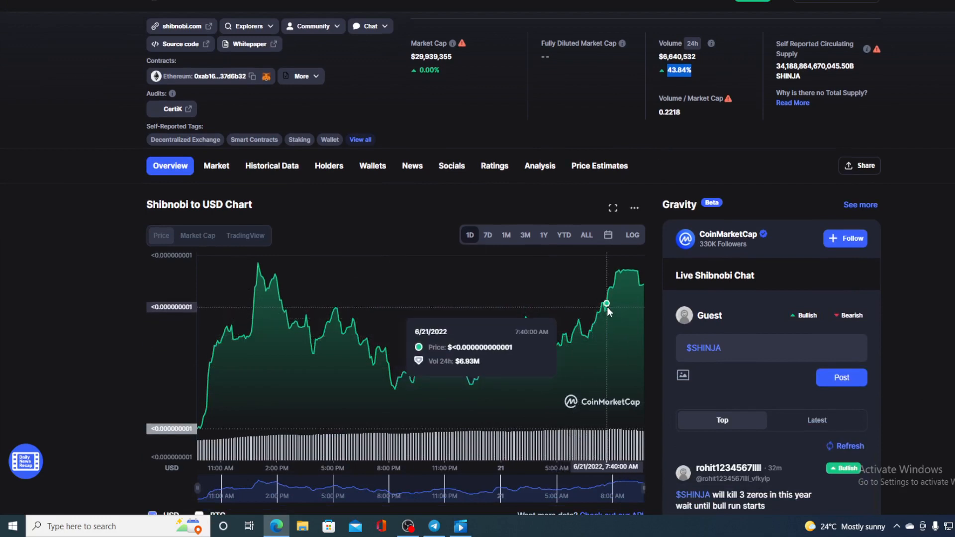
mouse_move(628, 271)
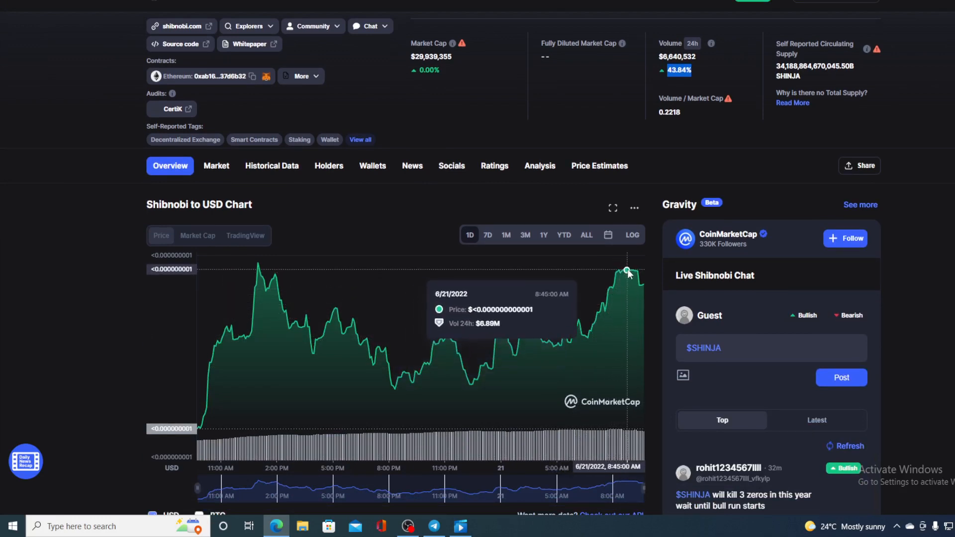
mouse_move(644, 288)
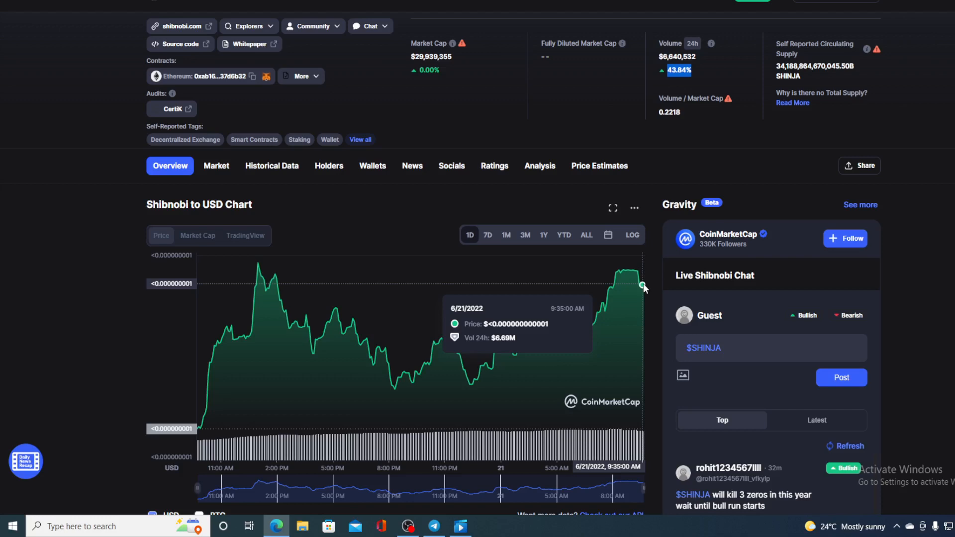
mouse_move(536, 252)
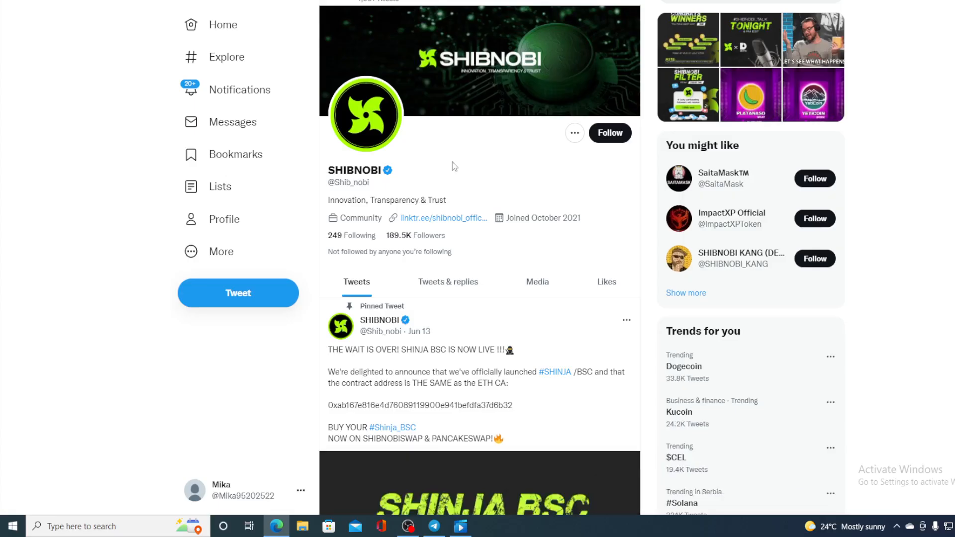
mouse_move(478, 258)
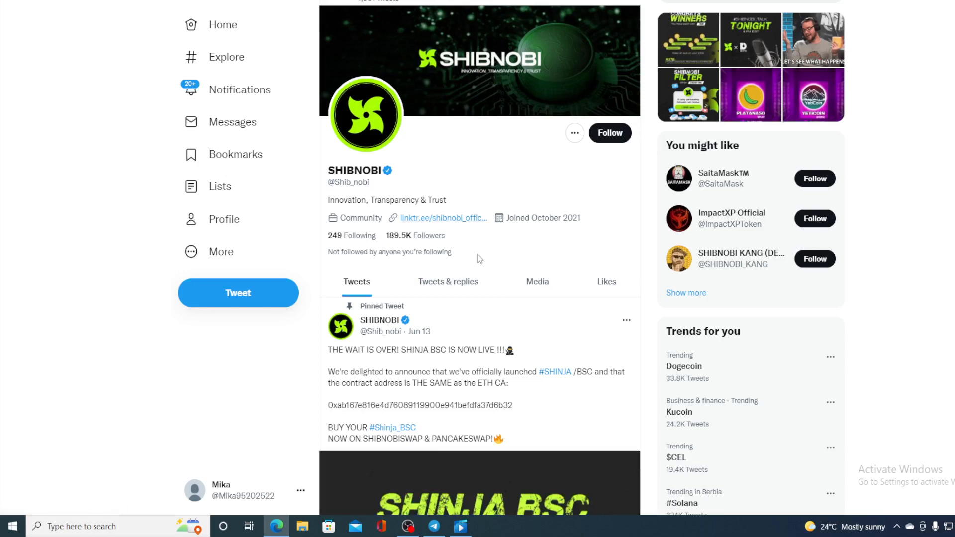
scroll("down", 3)
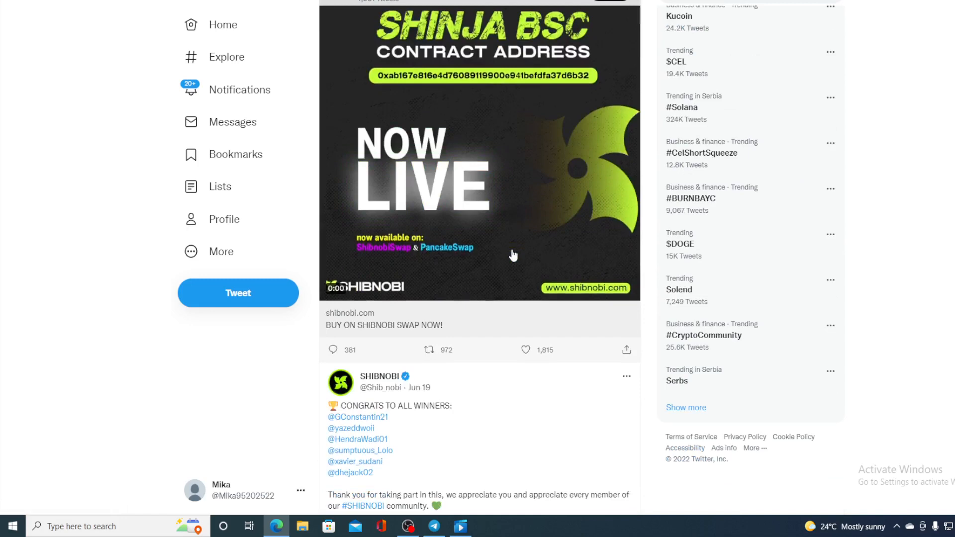
scroll("down", 3)
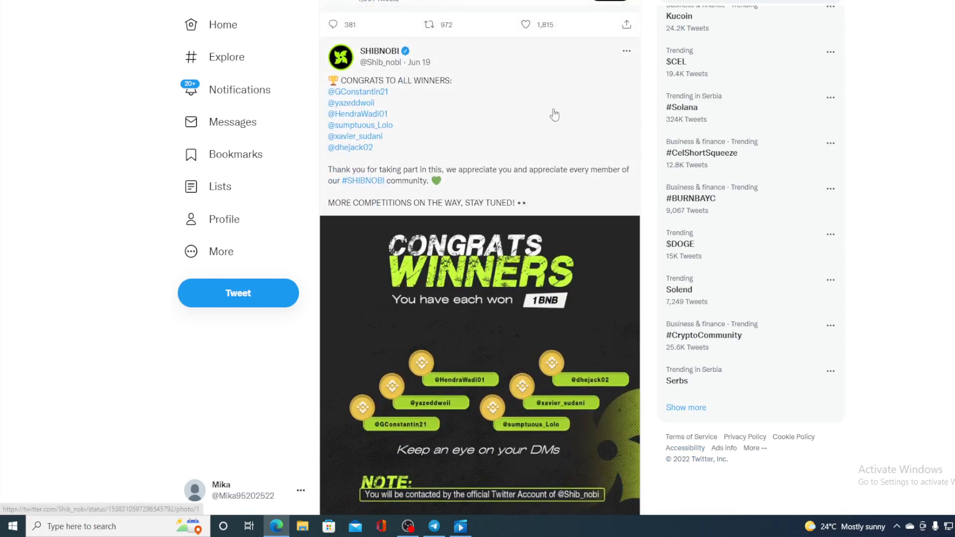
mouse_move(500, 100)
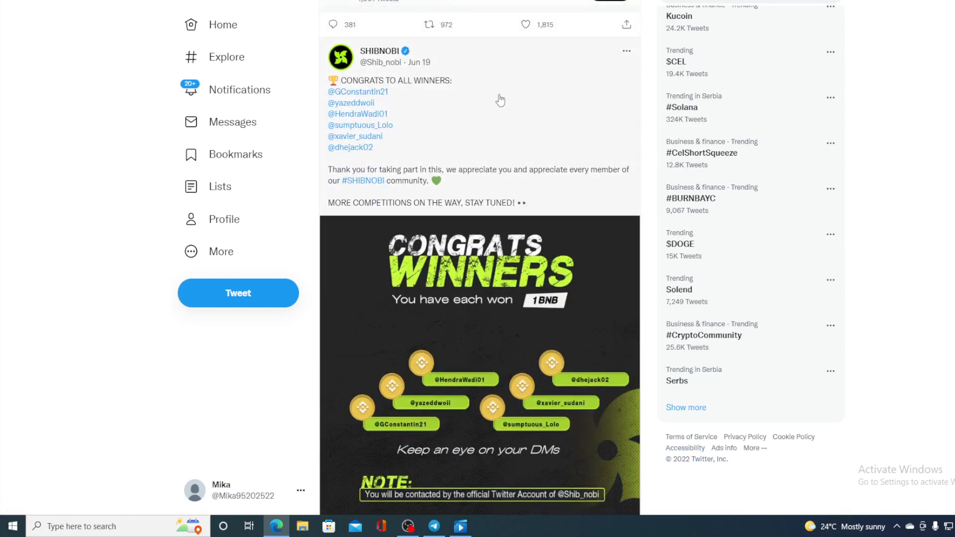
mouse_move(456, 114)
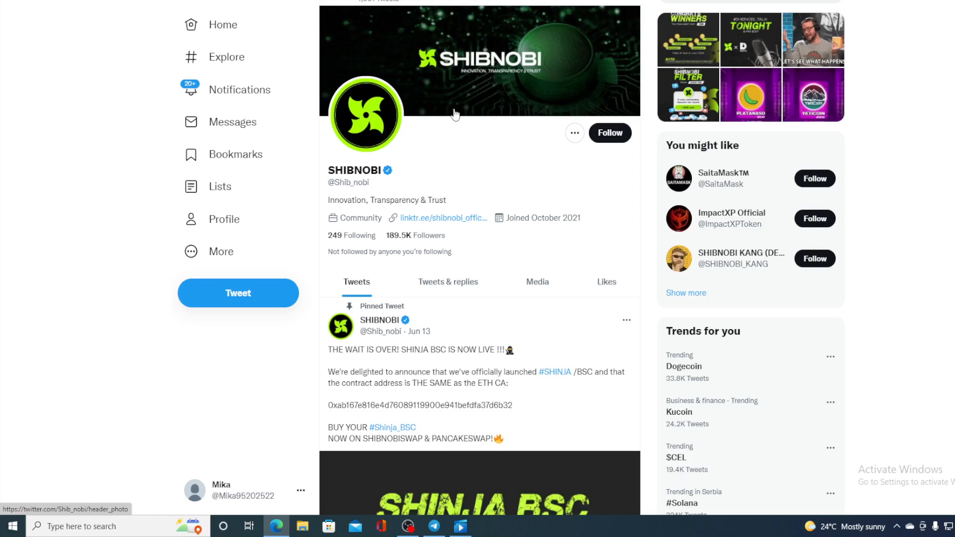
mouse_move(456, 115)
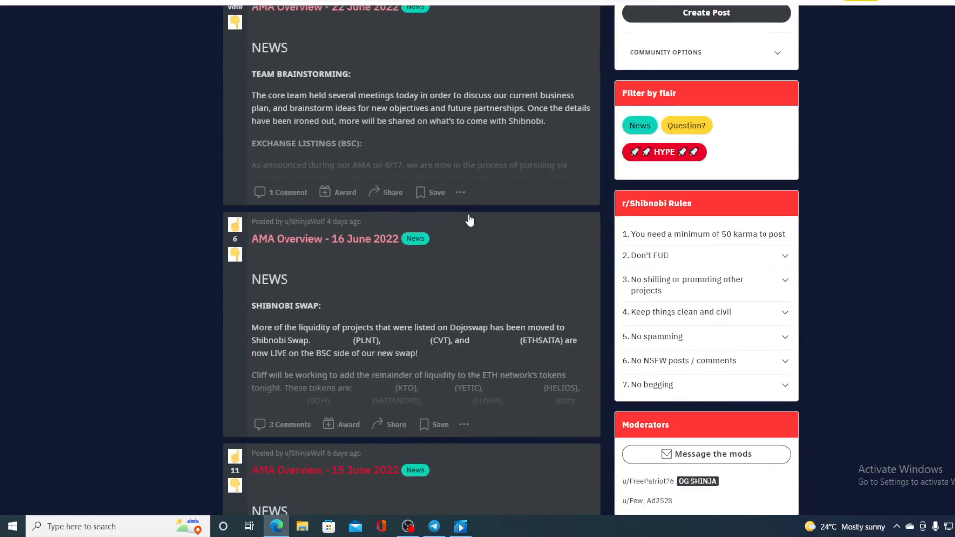
scroll("down", 3)
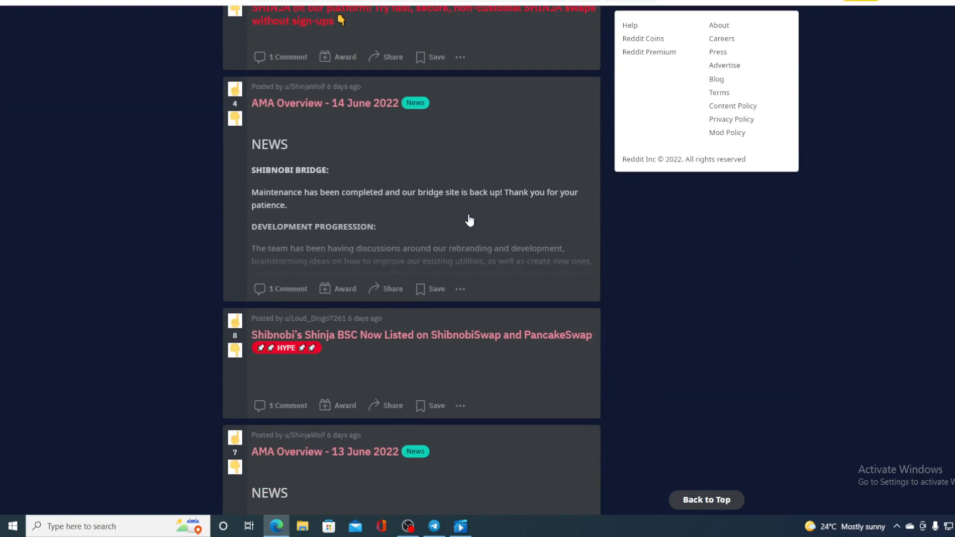
mouse_move(469, 220)
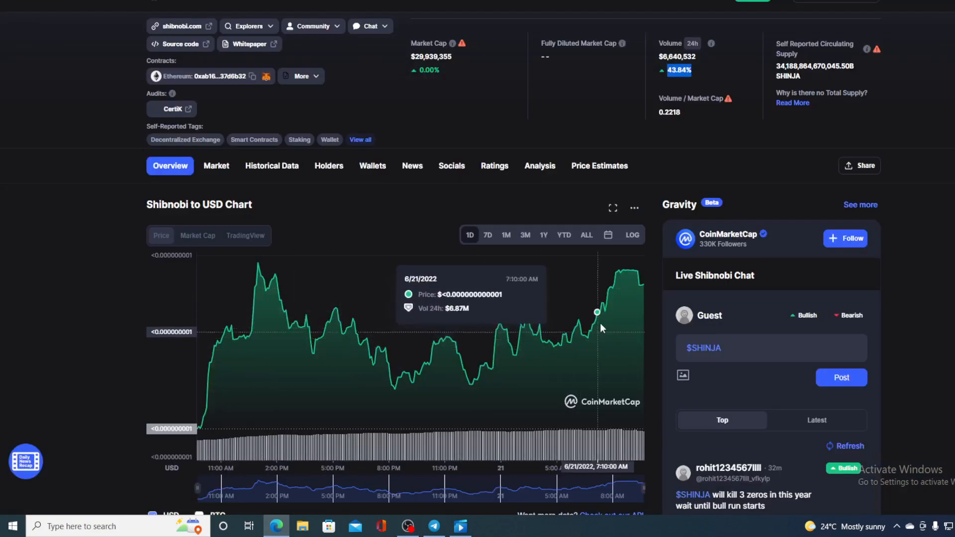
mouse_move(642, 286)
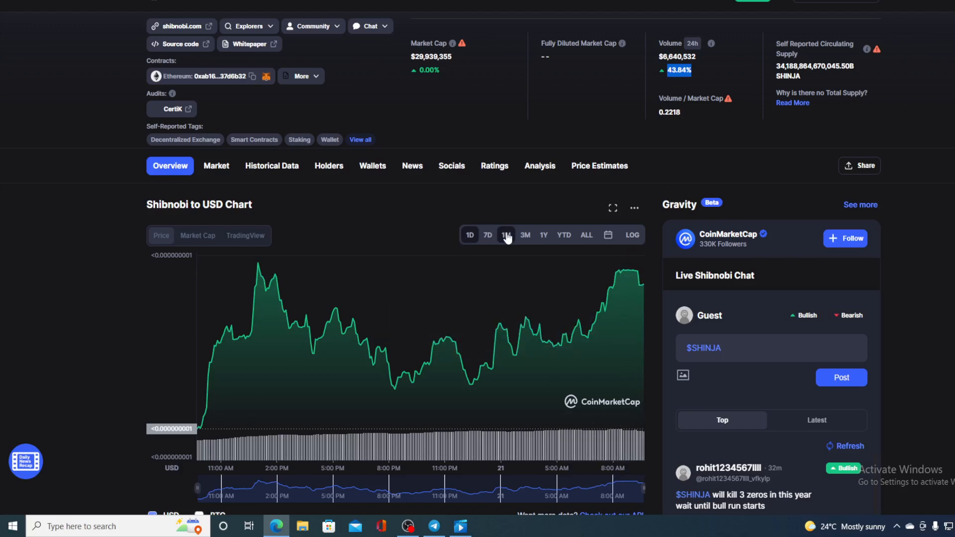
left_click(505, 234)
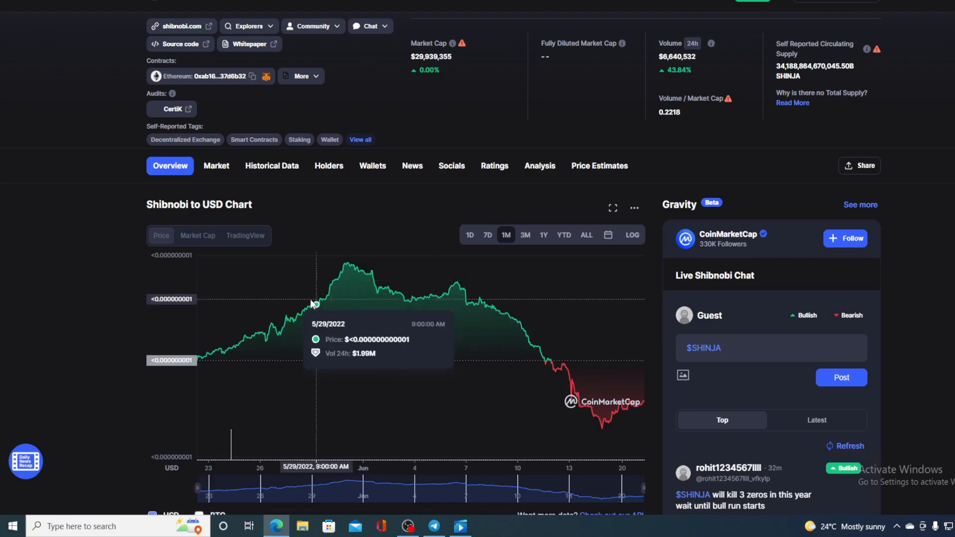
mouse_move(505, 331)
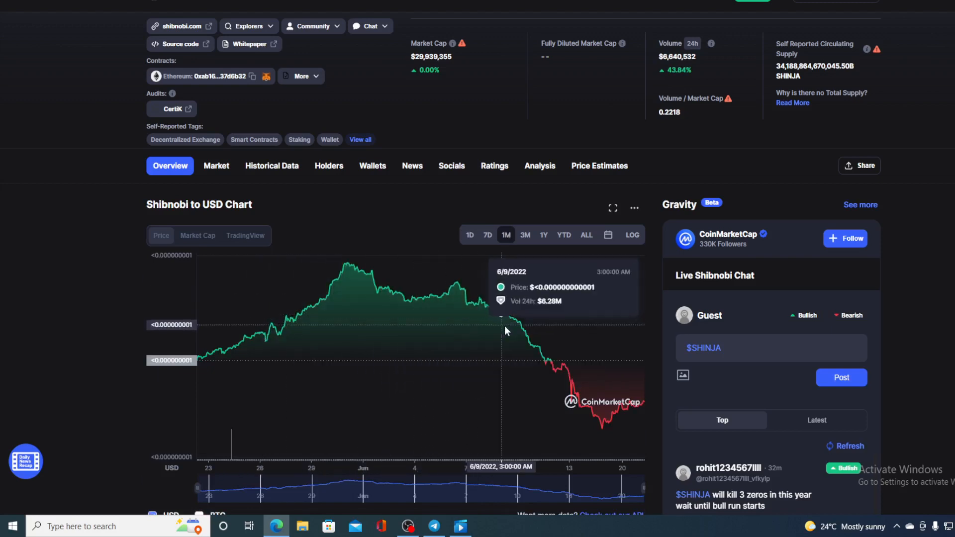
mouse_move(532, 344)
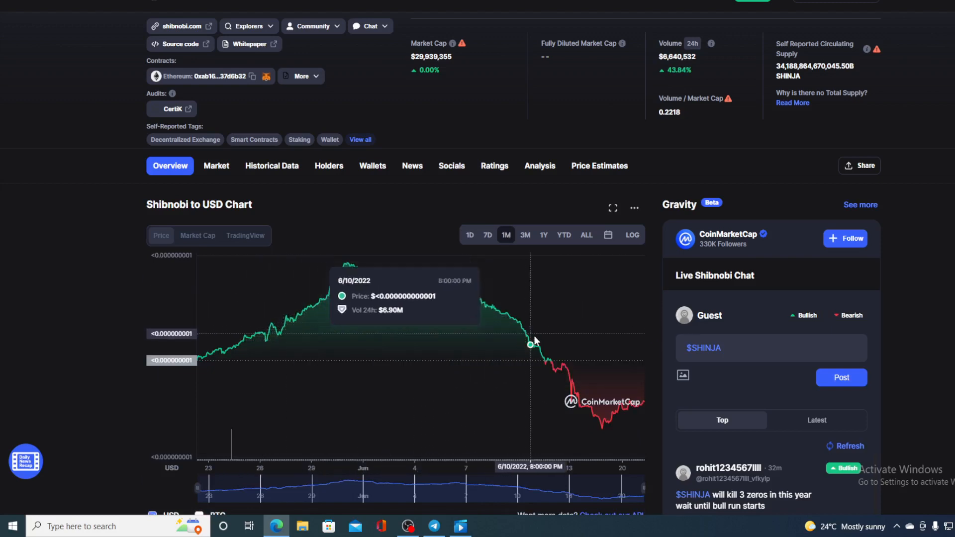
mouse_move(564, 367)
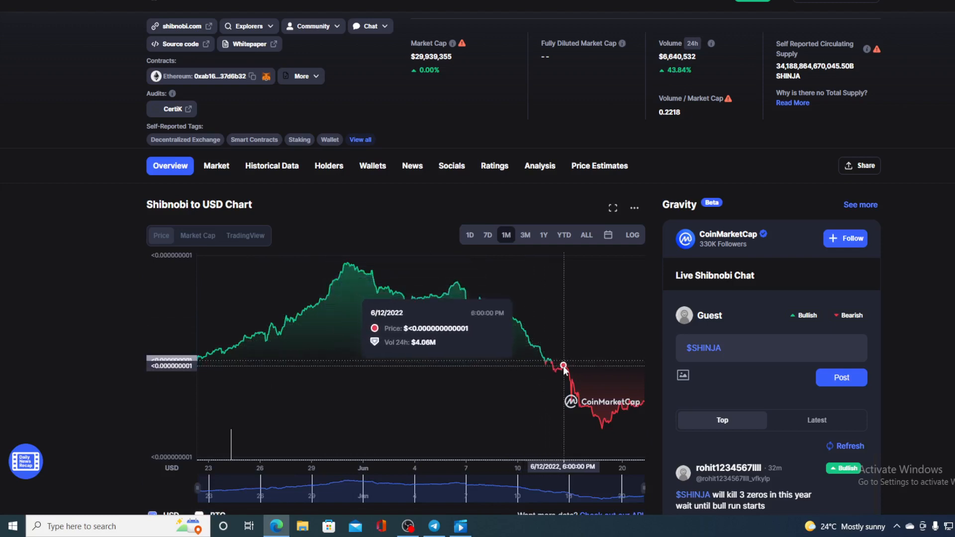
mouse_move(646, 407)
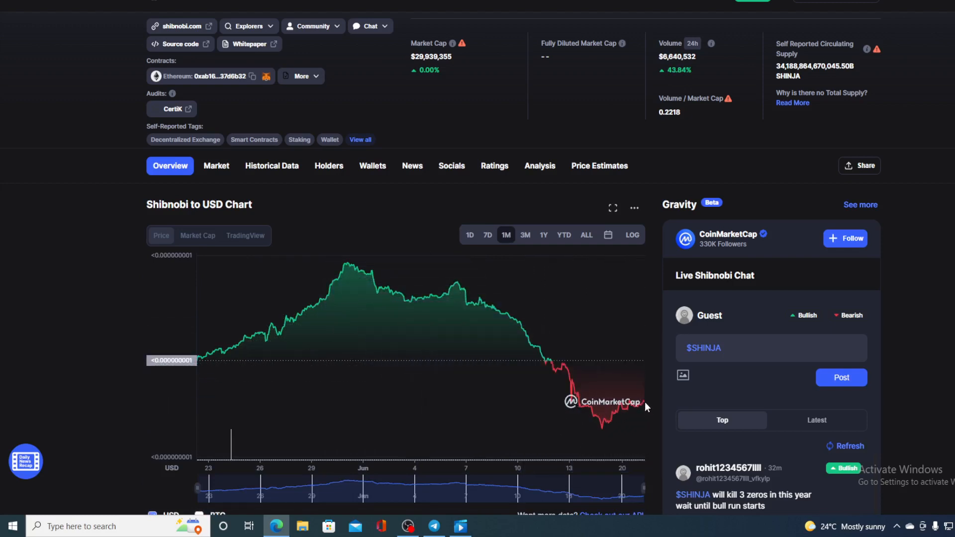
mouse_move(470, 249)
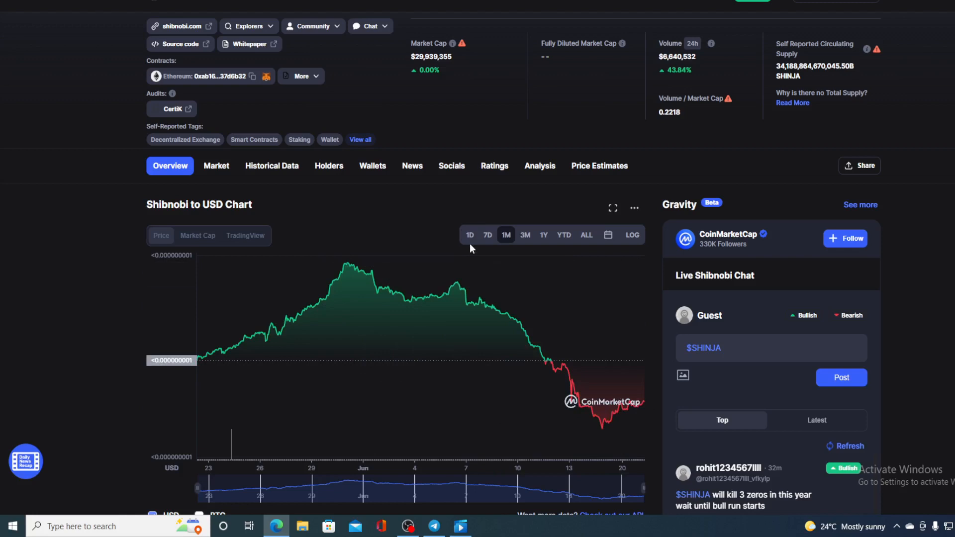
left_click(469, 235)
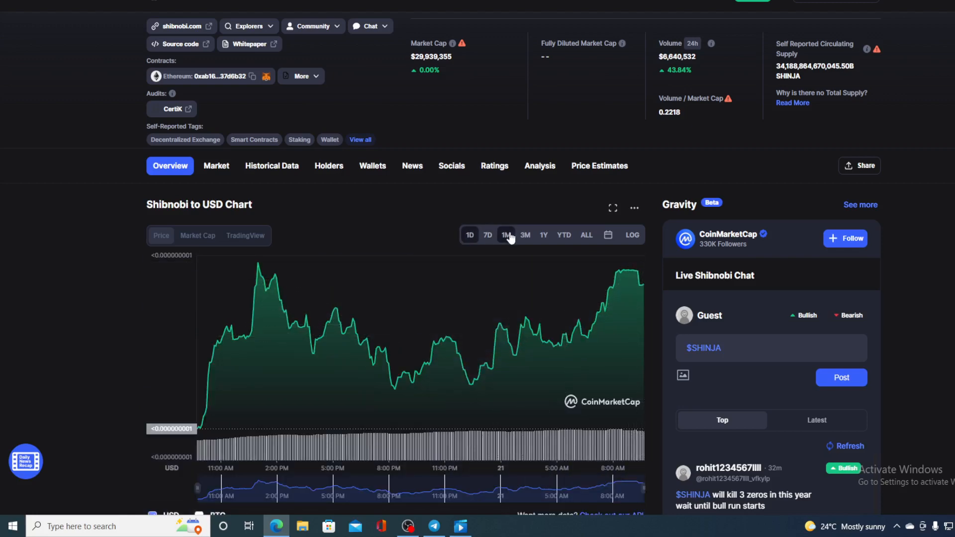
Set the Shibnobi to USD chart to the 1M range
left_click(505, 236)
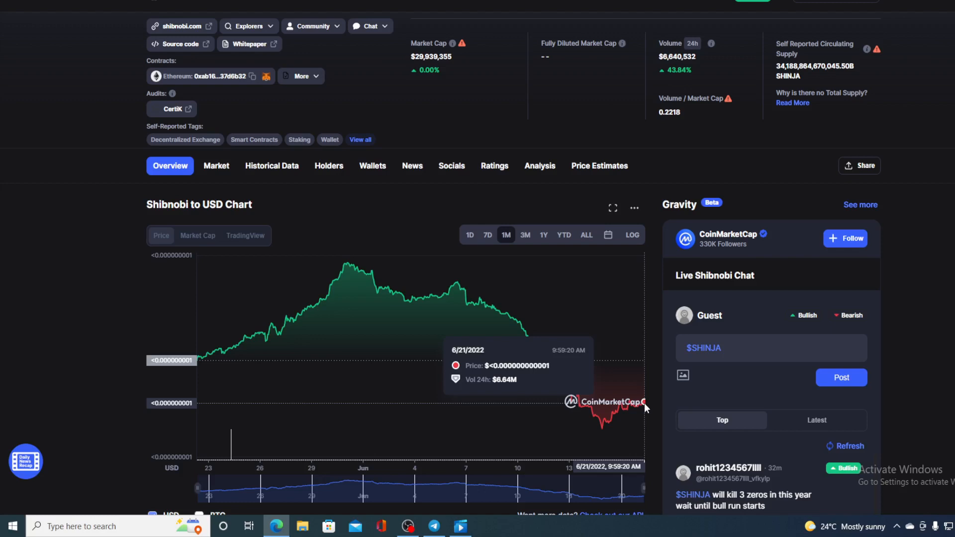
mouse_move(428, 105)
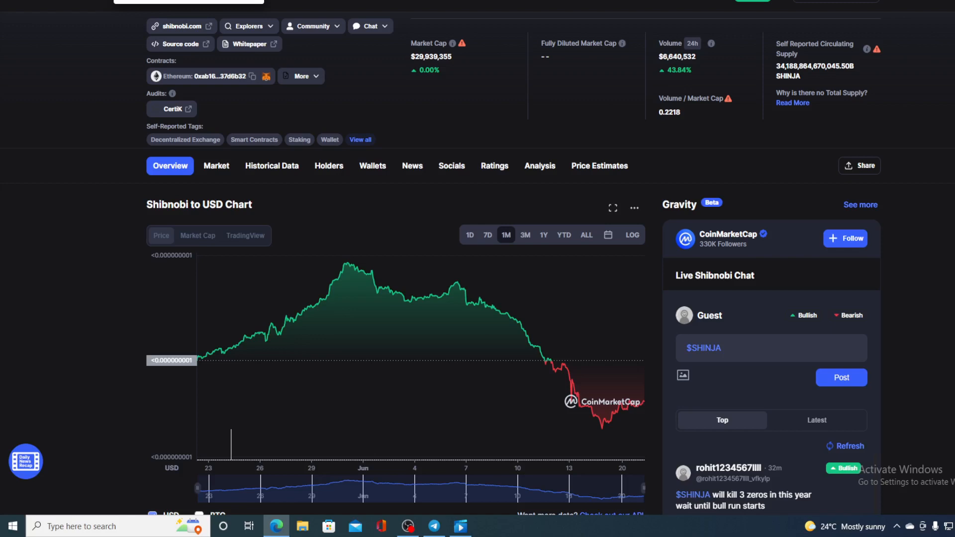
Set the Shibnobi chart to the 1D range
left_click(469, 234)
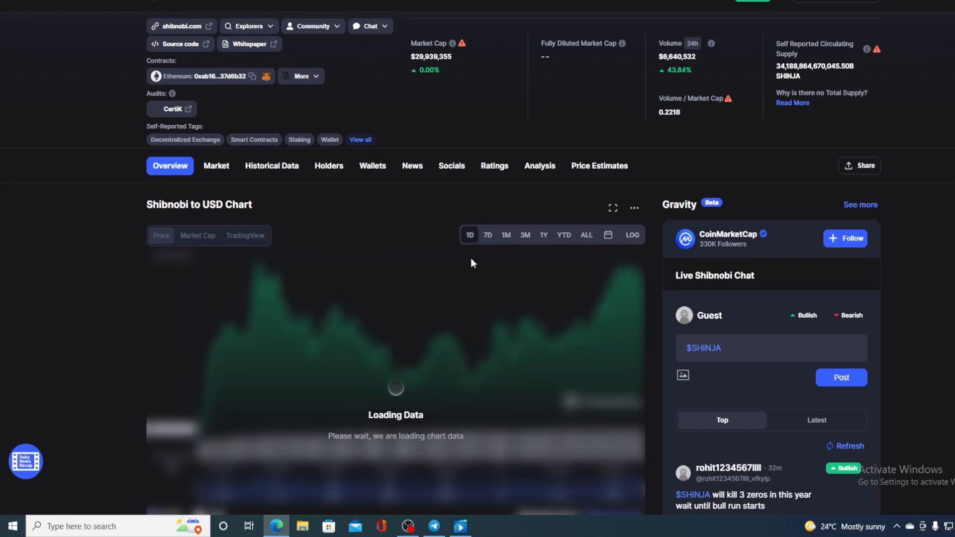